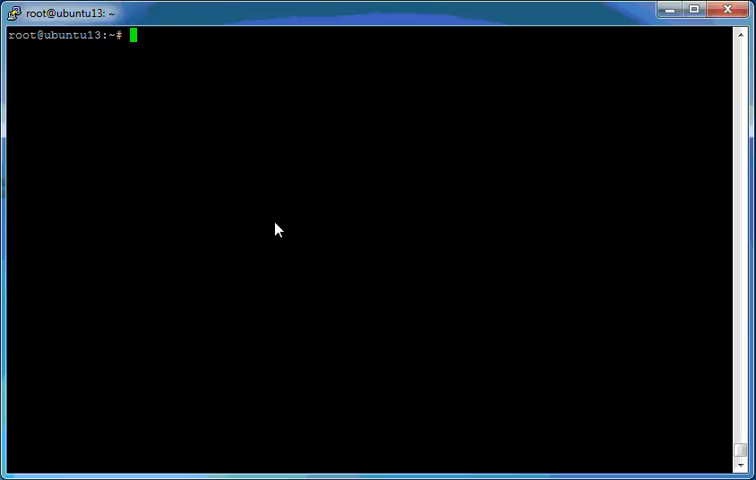
Run apt-get update, which reports 404 failures for the saucy package lists.
text(apt-gt)
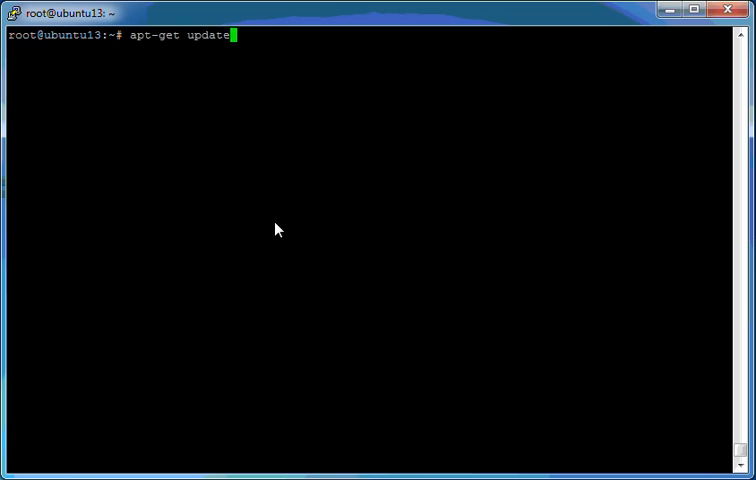
key(Return)
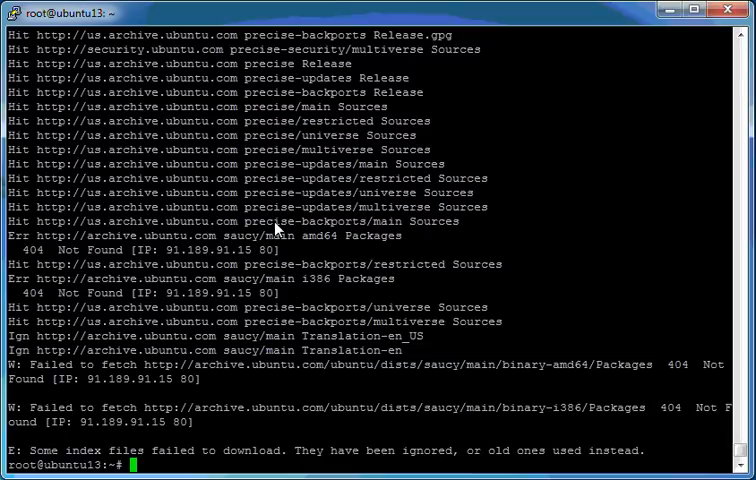
mouse_move(82, 358)
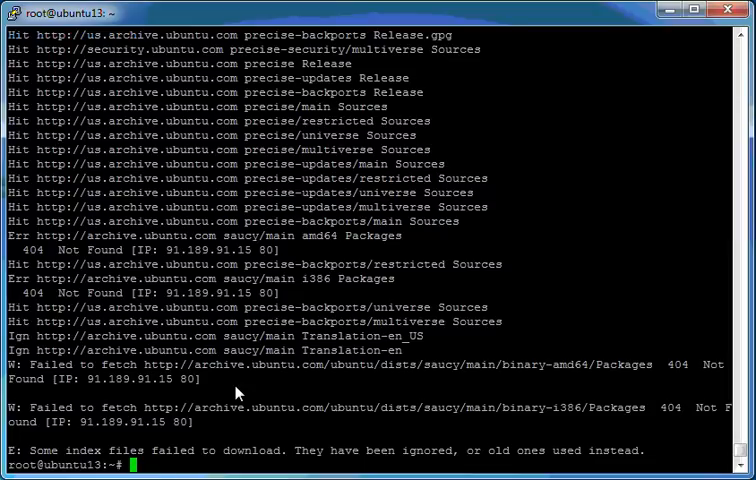
Show the release via cat /etc/issue and the date, then list /etc/apt contents.
text(cat /etc/issue)
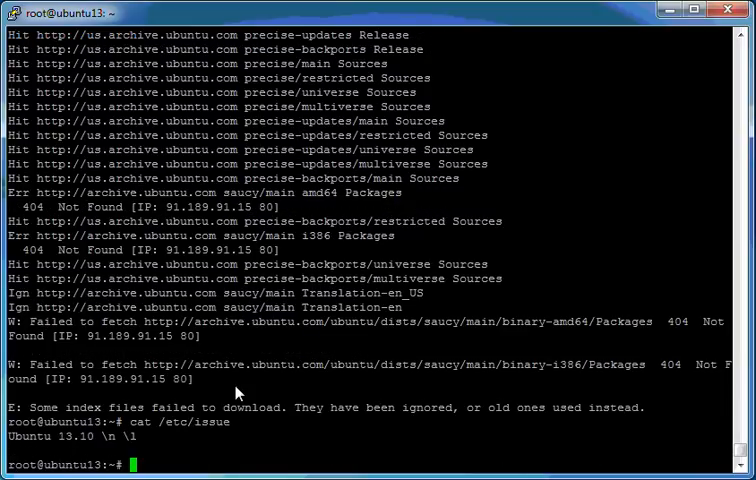
text(date)
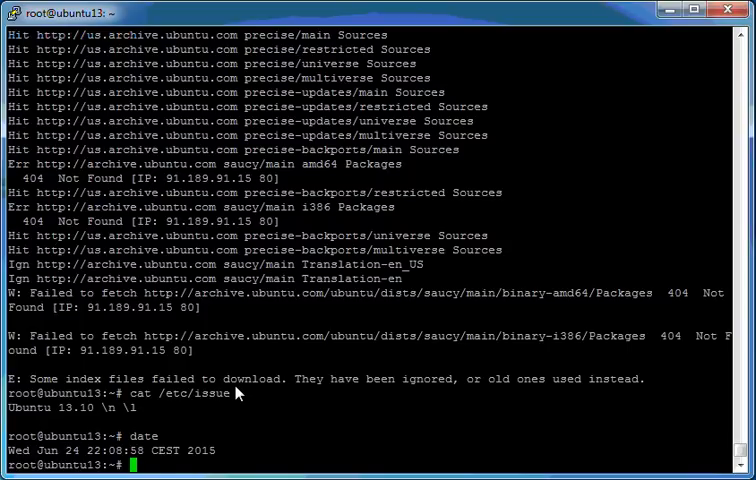
text(cd /etc/apt/)
text(ls)
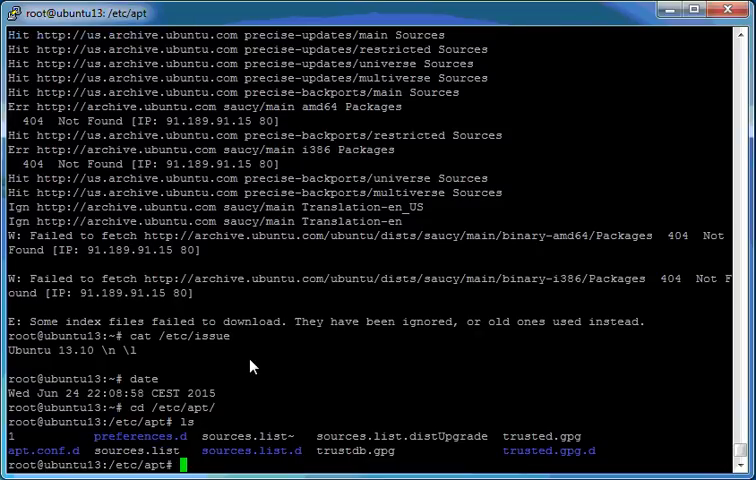
Page through sources.list with more to see the precise repository entries.
text(more sources.list)
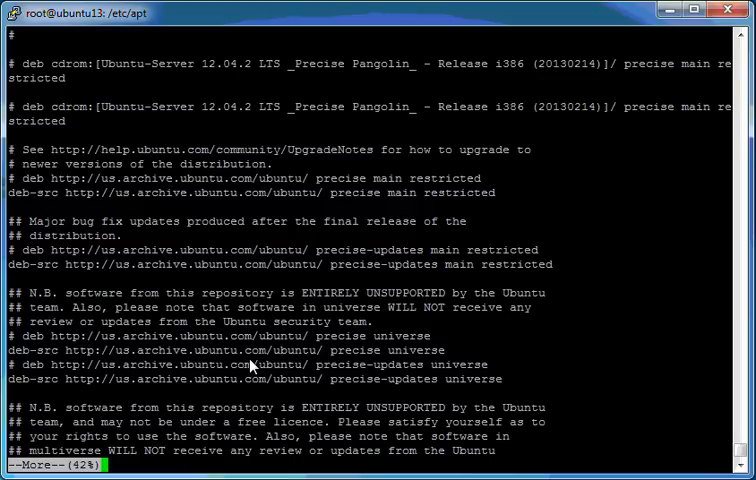
key(q)
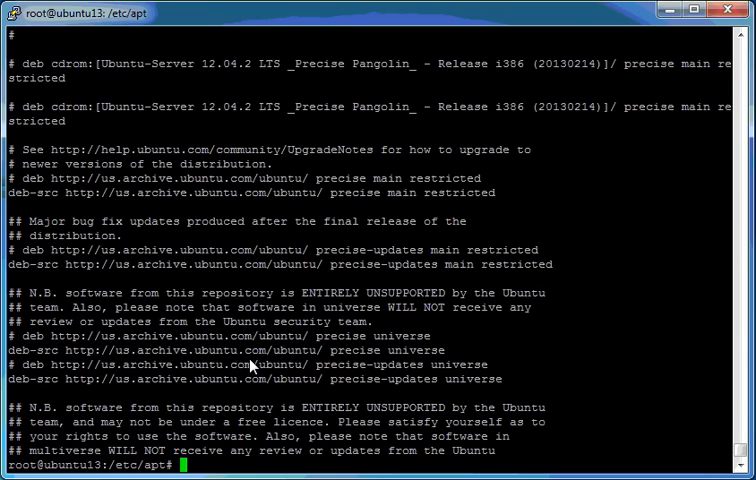
mouse_move(305, 281)
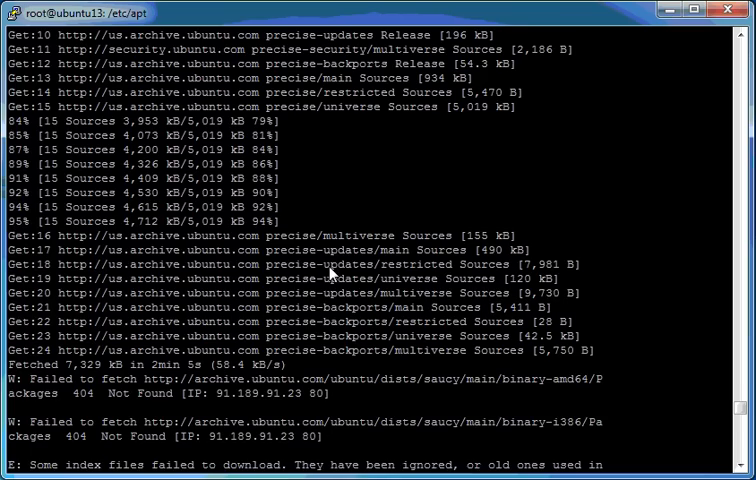
key(Return)
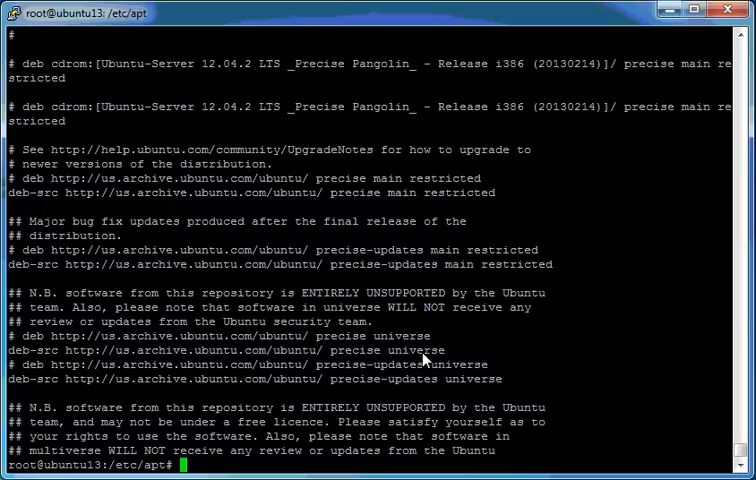
Echo the RepoGen site address at the prompt before switching to Firefox.
text(echo)
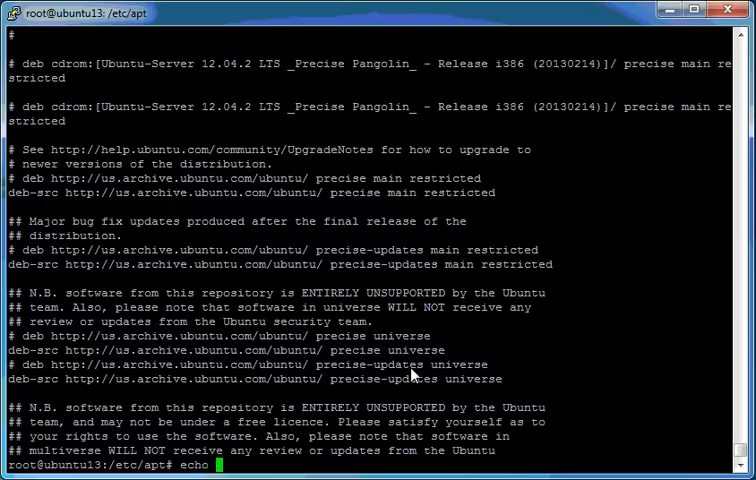
key(Return)
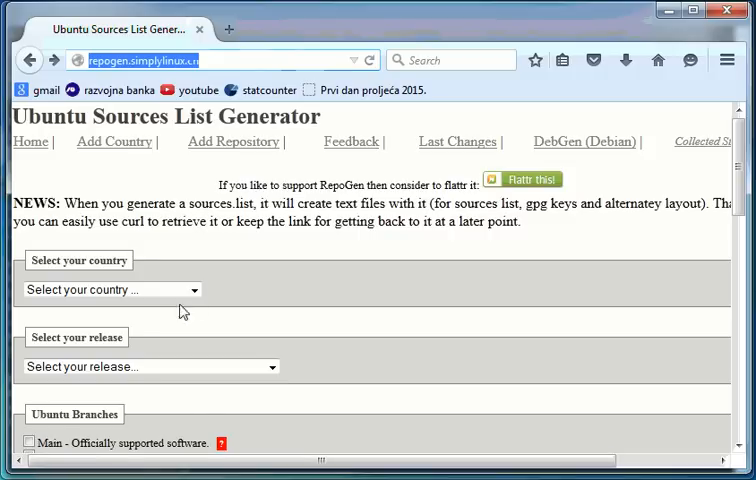
Choose Bosnia and Herzegovina as country and Trusty 14.04 LTS as release.
click(110, 289)
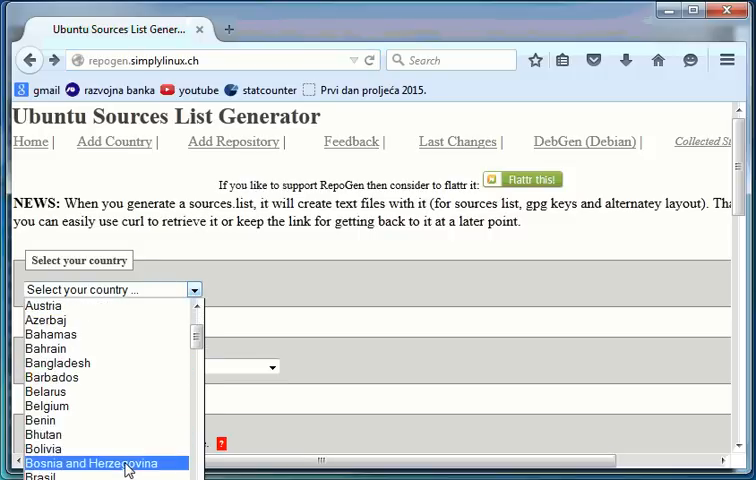
click(90, 459)
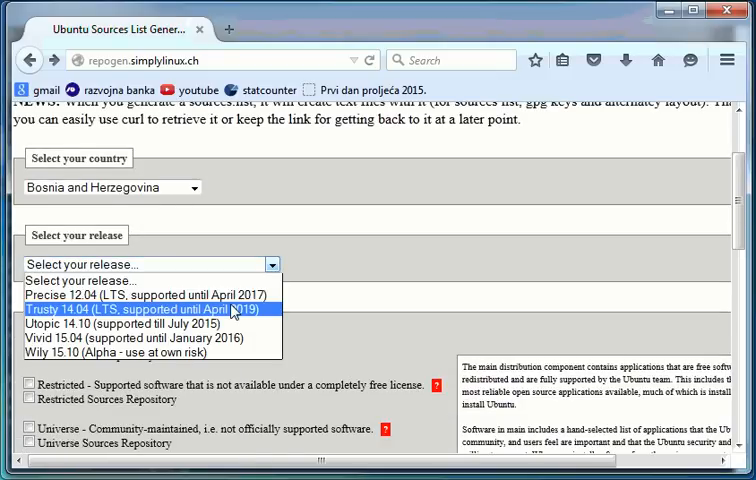
mouse_move(236, 314)
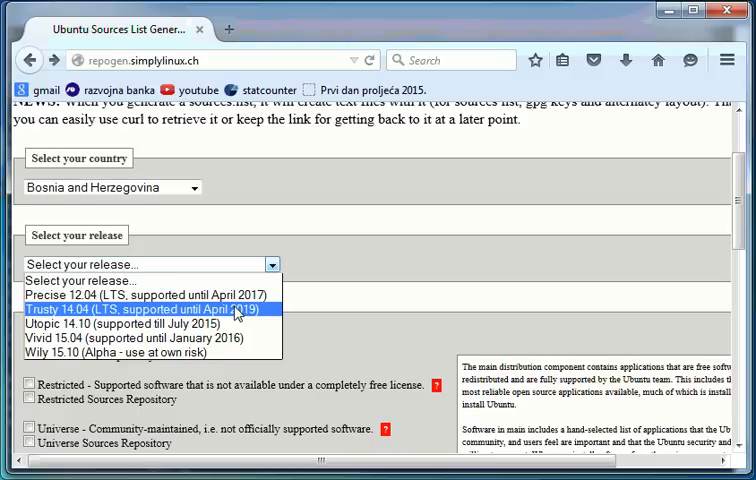
click(151, 310)
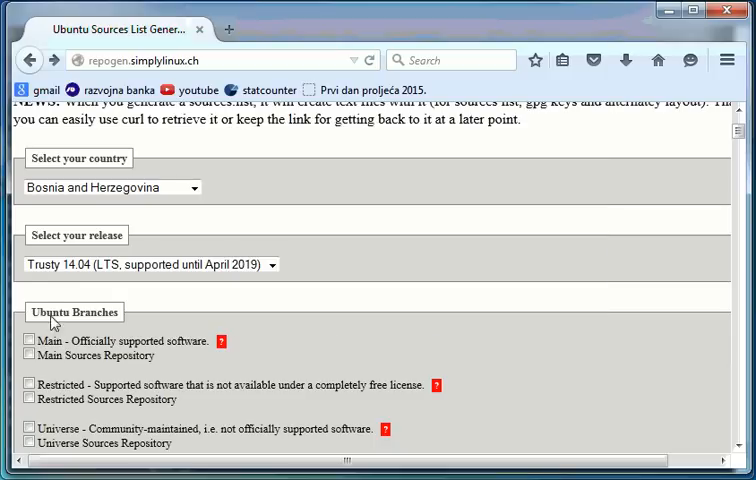
Include the Ubuntu Main branch and generate the trusty sources list.
scroll(down, 3)
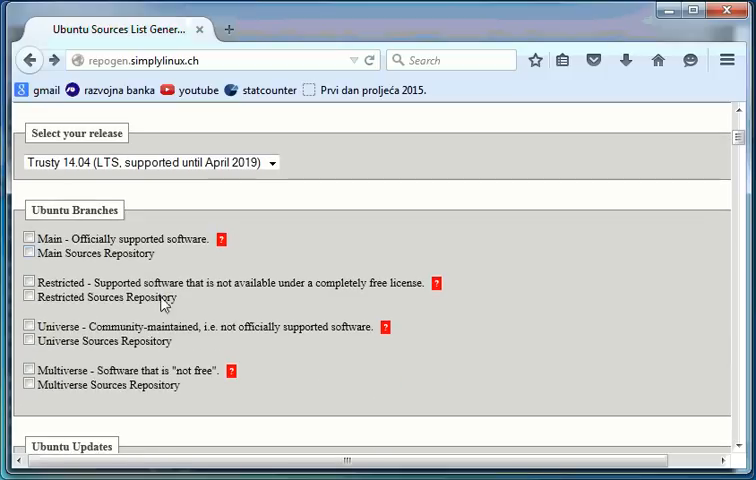
click(29, 239)
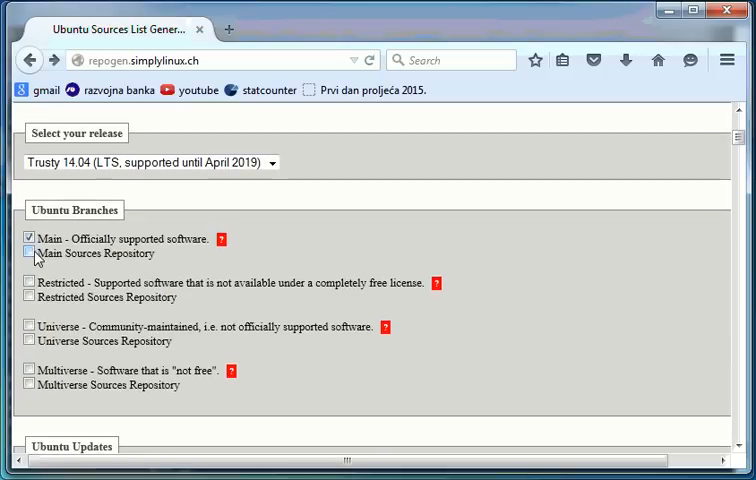
scroll(down, 3)
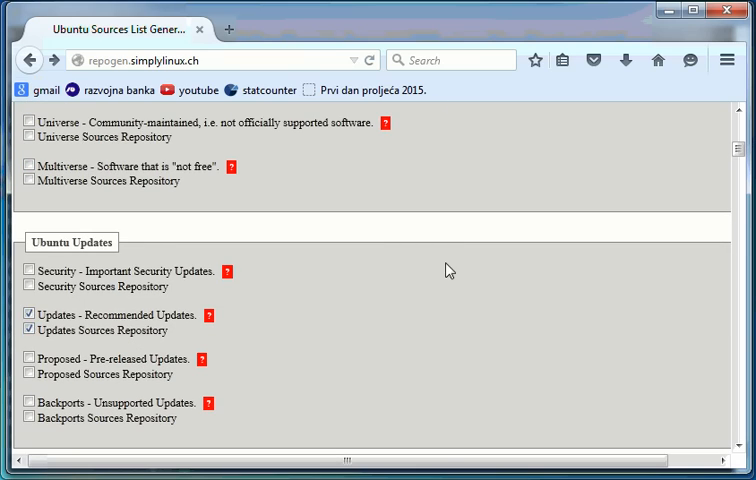
scroll(down, 3)
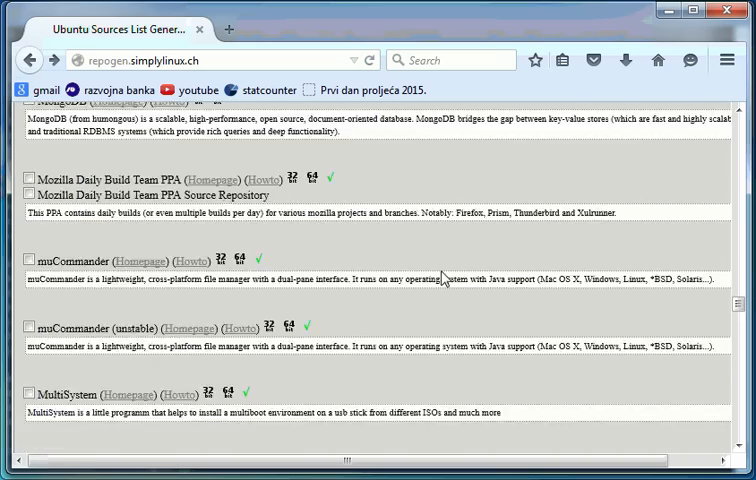
scroll(down, 3)
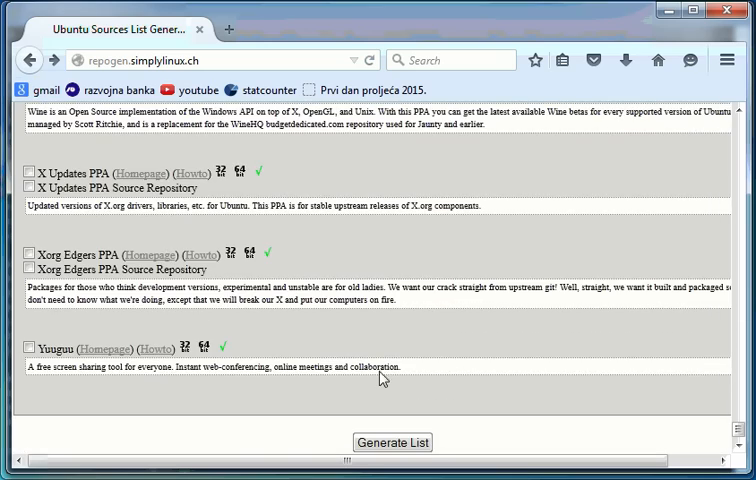
click(395, 442)
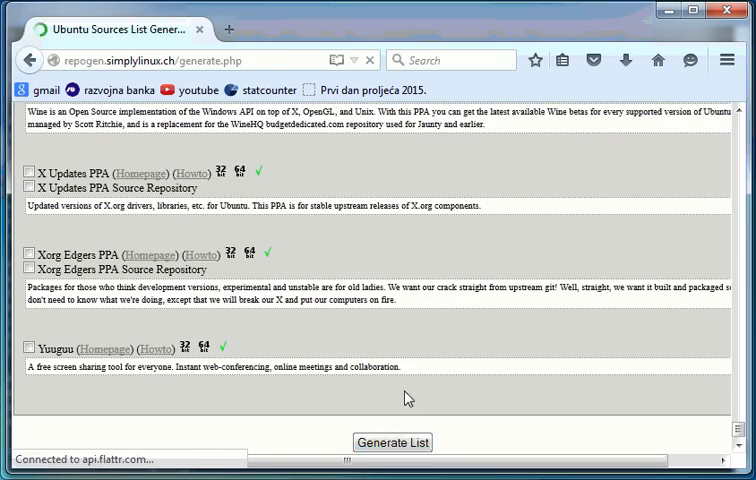
Select the generated Main and Update repo lines and copy them.
click(394, 441)
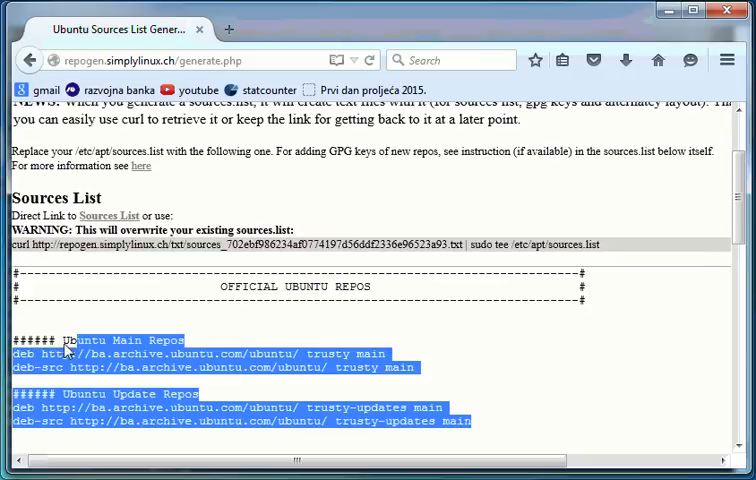
right_click(130, 355)
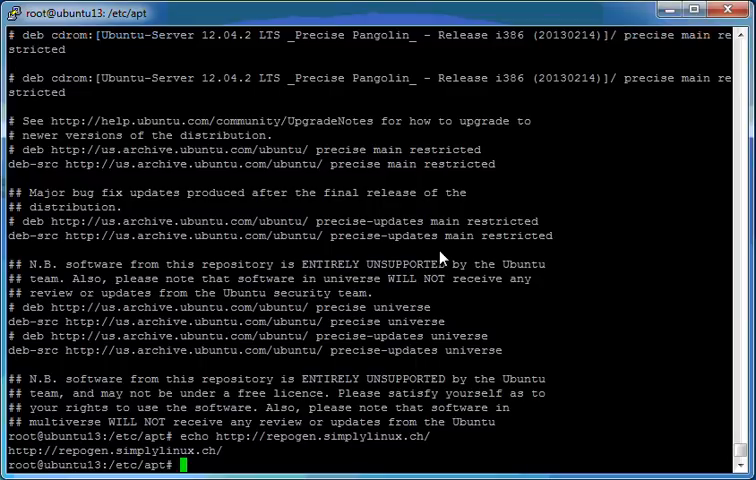
Rename the old sources.list to sources.list.original with mv.
text(m)
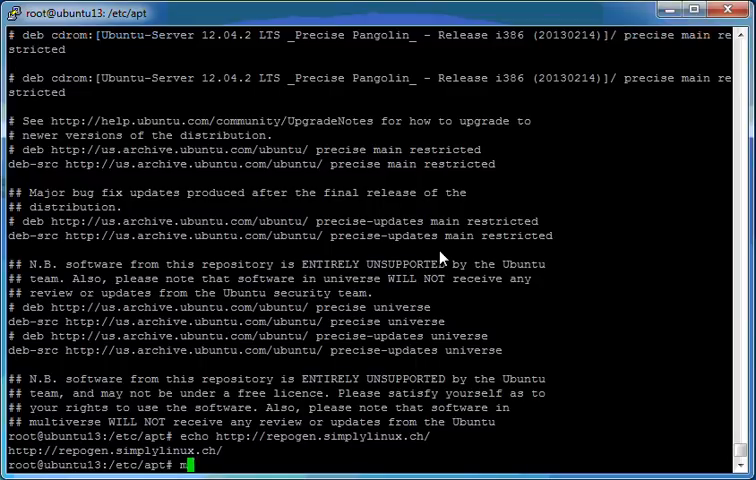
text(v sources.list)
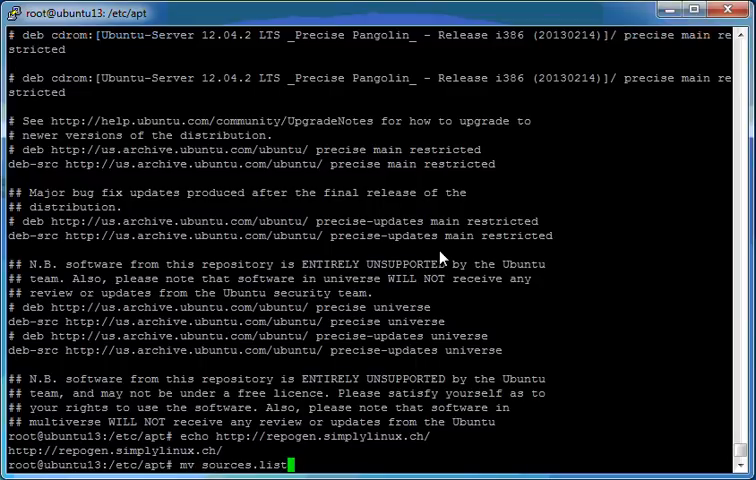
text(sources.list.)
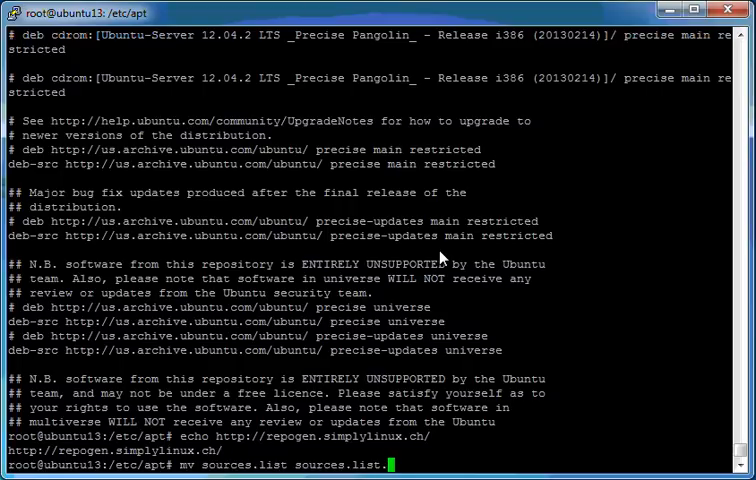
text(orina)
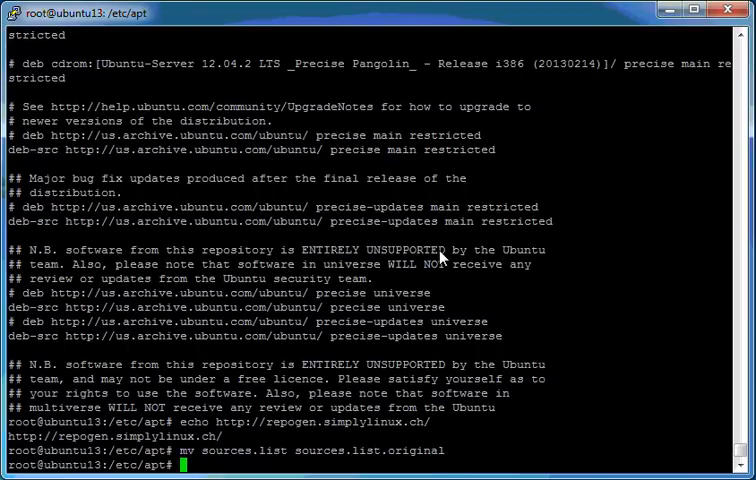
Create a new sources.list in vi with the pasted trusty entries and save with :wq!
text(viso)
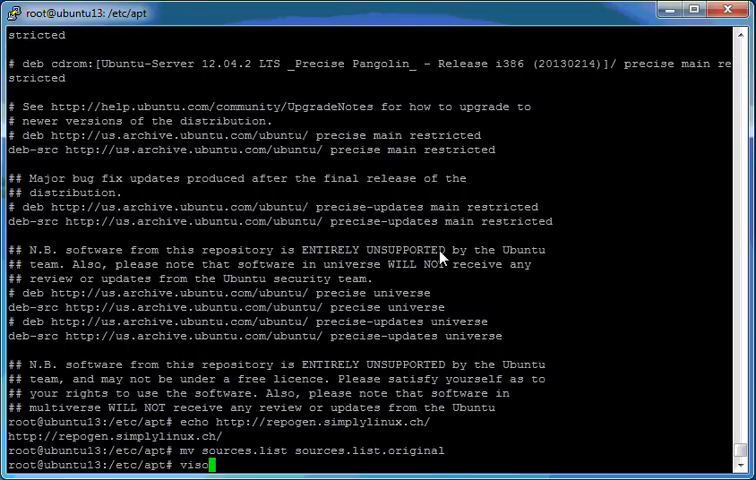
text(si sources.list)
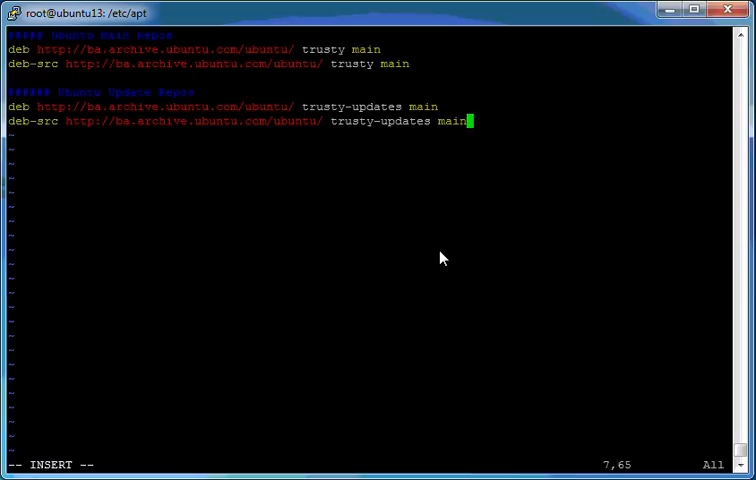
text(:wq!)
text(apt)
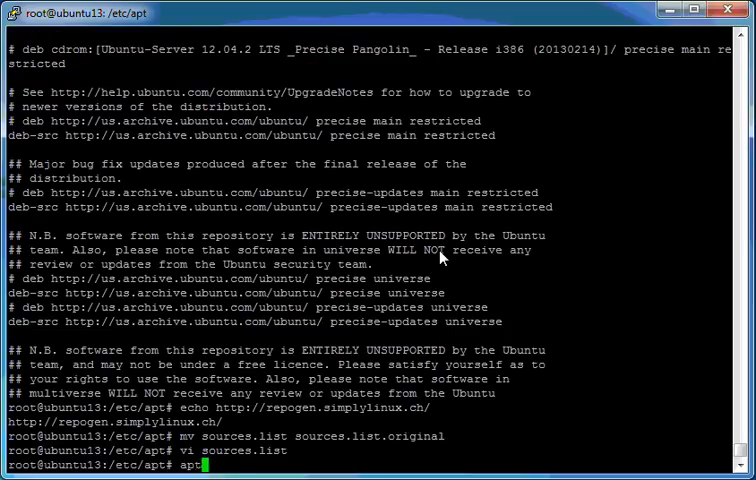
Run apt-get update against the trusty repos, then apt-get upgrade to list upgradable packages.
text(-get update)
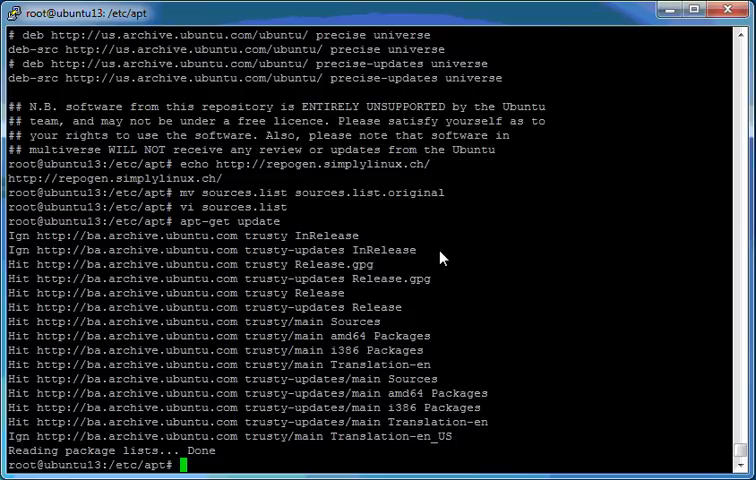
text(apt-get)
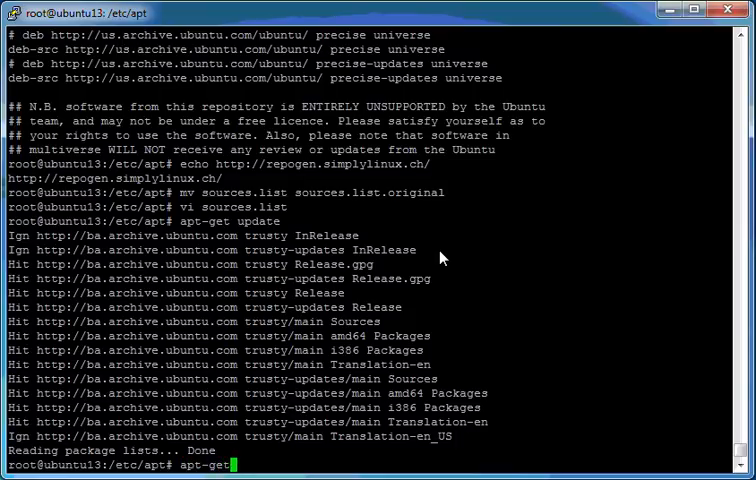
text(u)
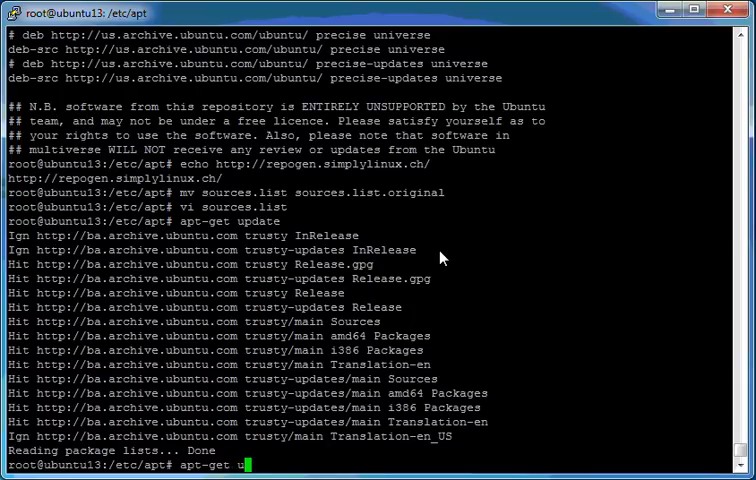
text(p)
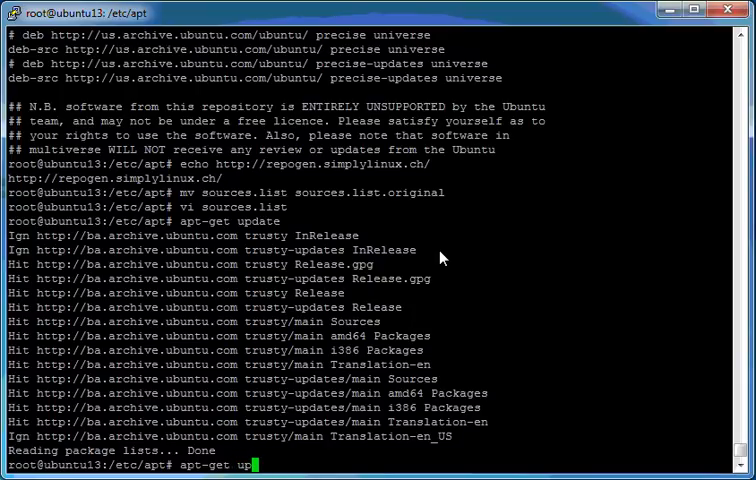
text(grade)
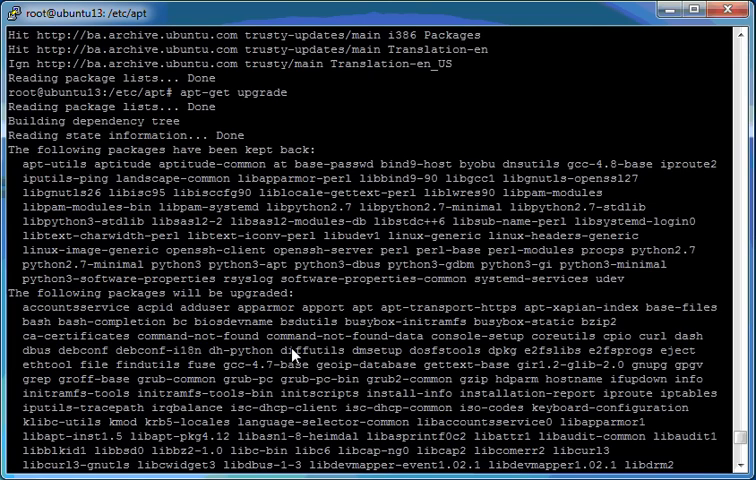
Decline the 292-package upgrade with n and begin an apt-get install command.
scroll(down, 3)
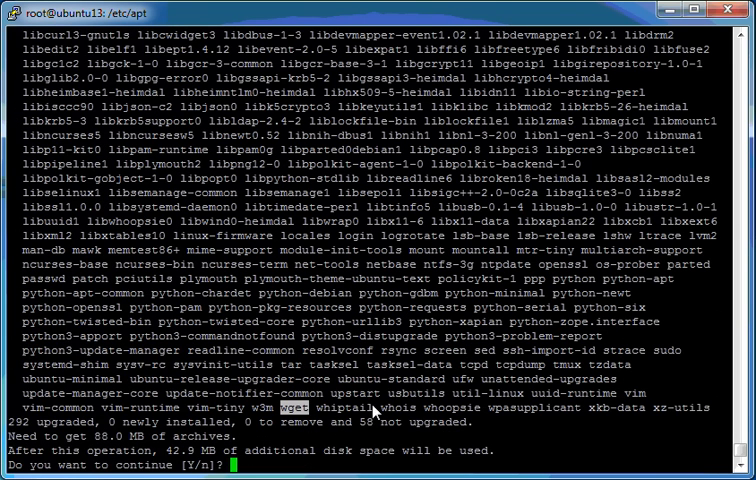
text(n)
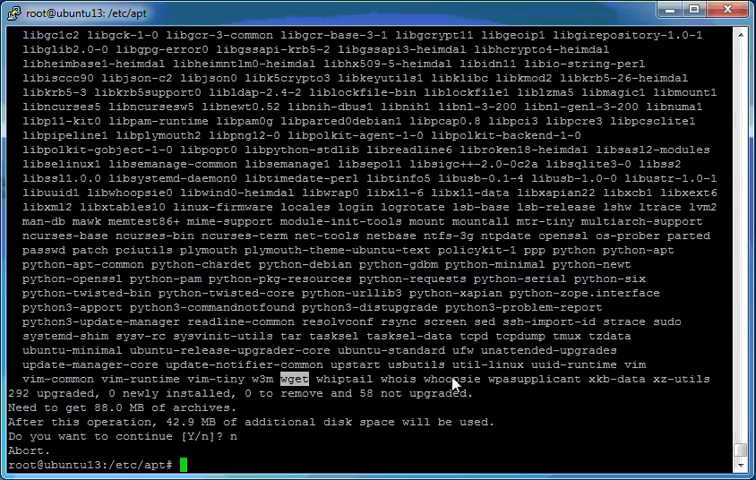
text(apt-get up)
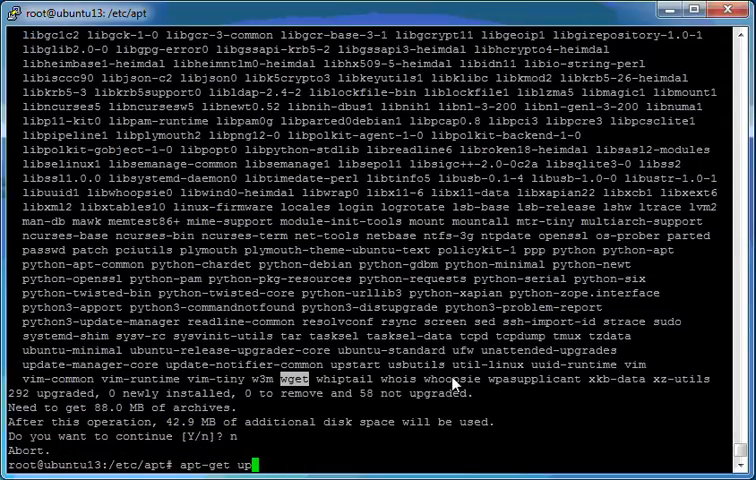
text(install)
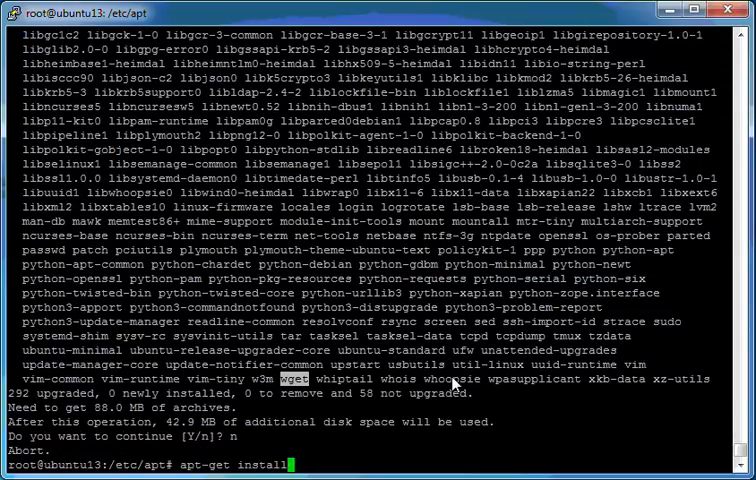